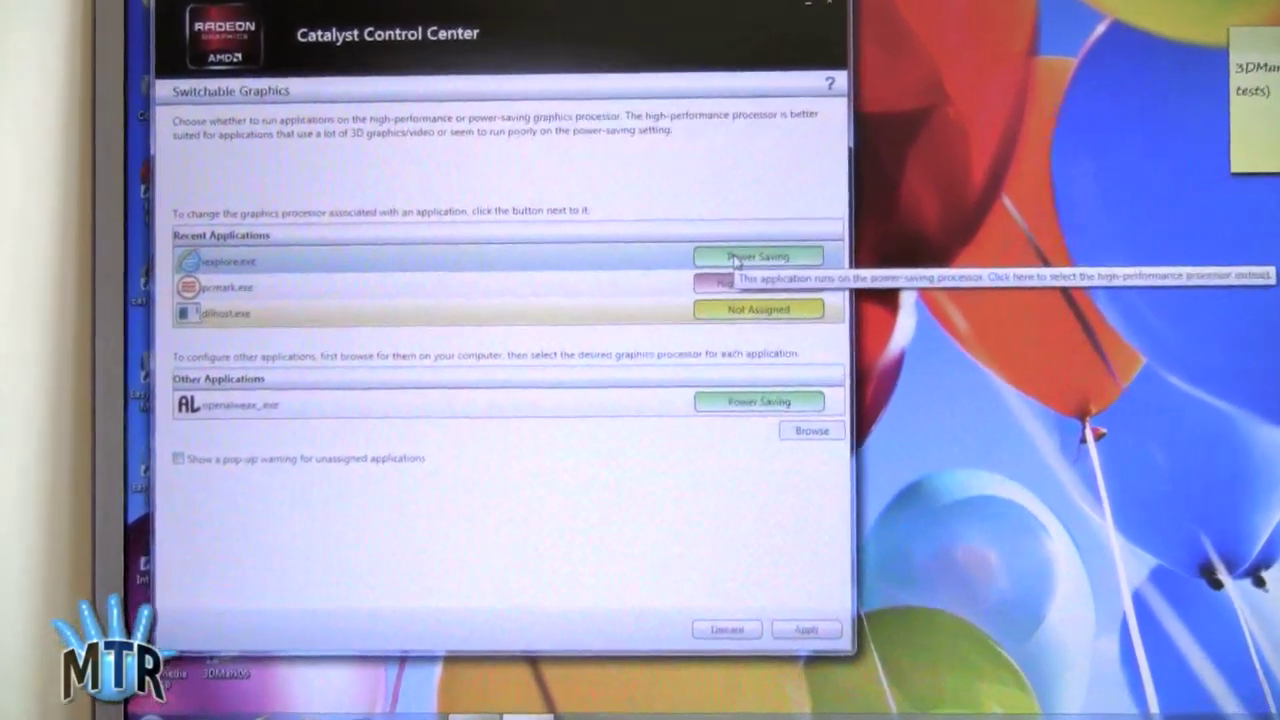
# Assign iexplore.exe to the High Performance graphics processor in Switchable Graphics
pyautogui.click(756, 256)
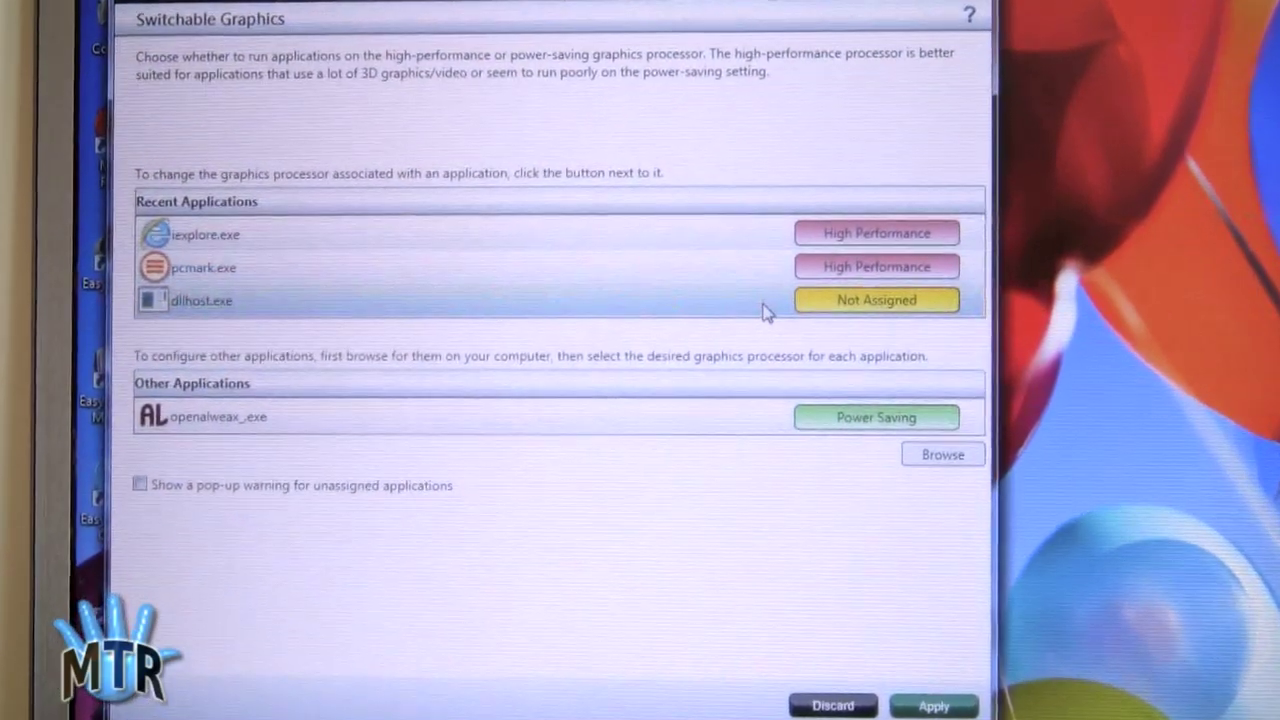
pyautogui.moveTo(760, 308)
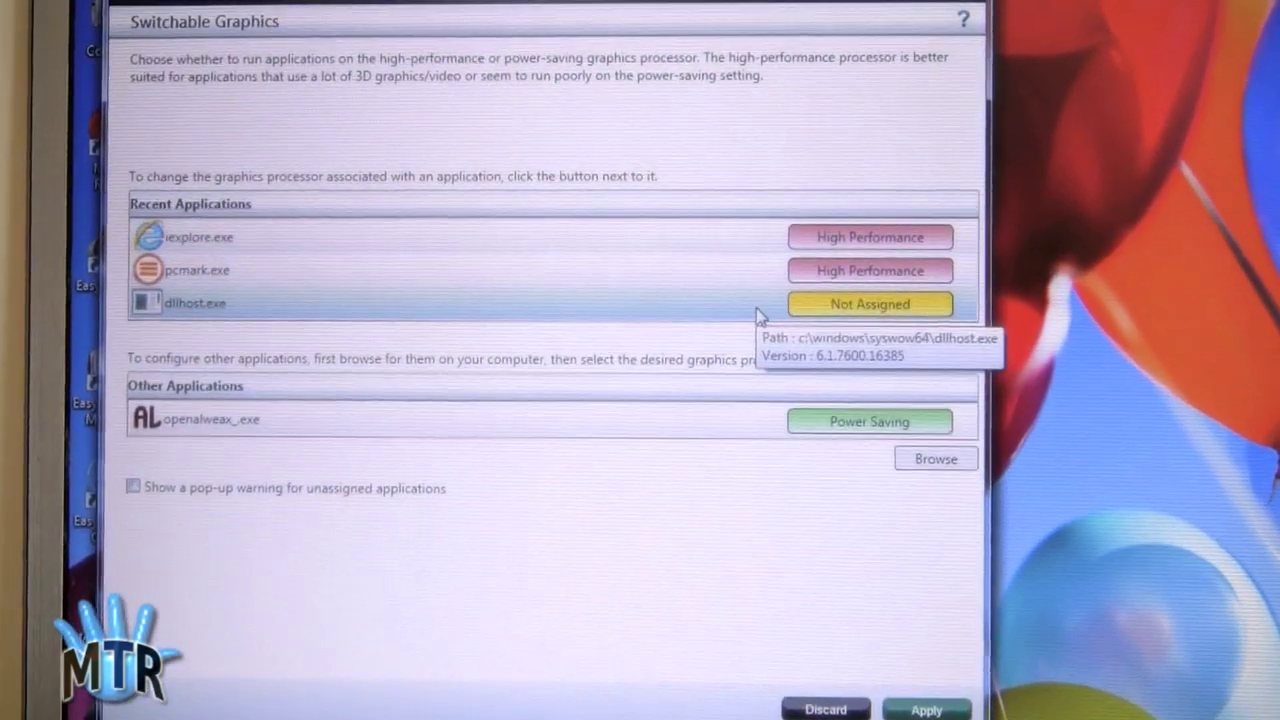
pyautogui.moveTo(672, 378)
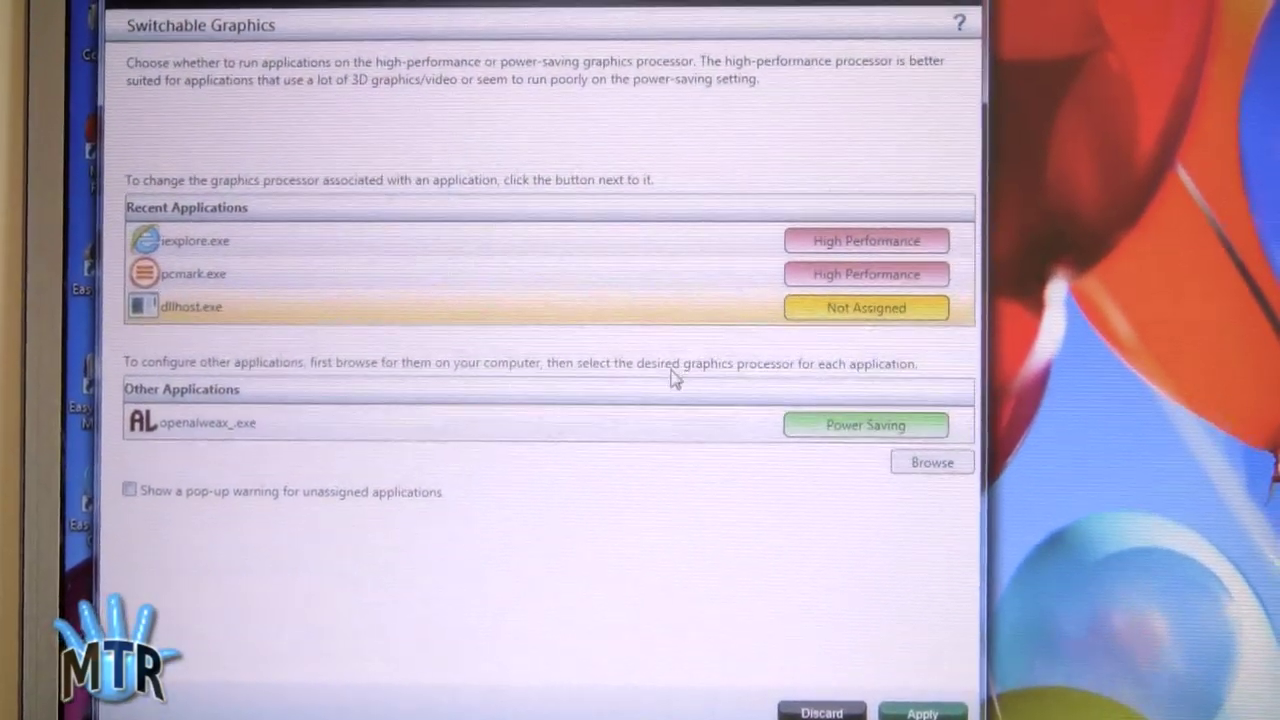
pyautogui.moveTo(644, 300)
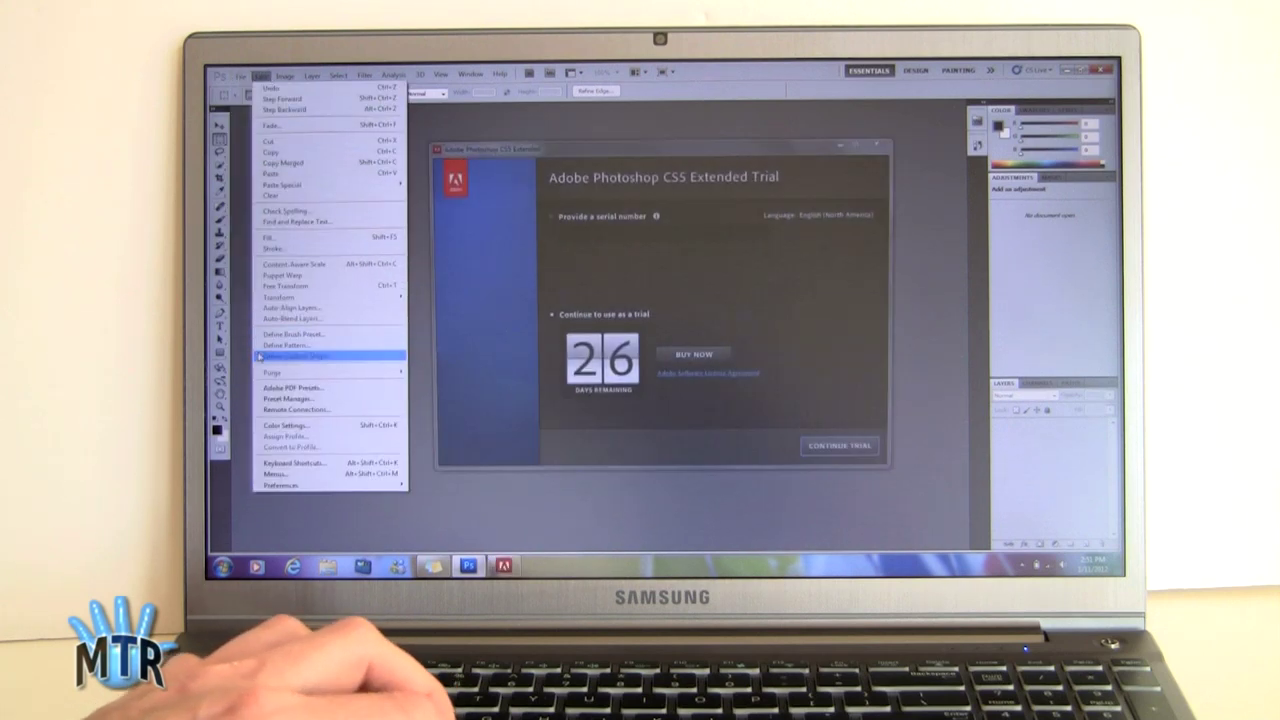
pyautogui.moveTo(284, 486)
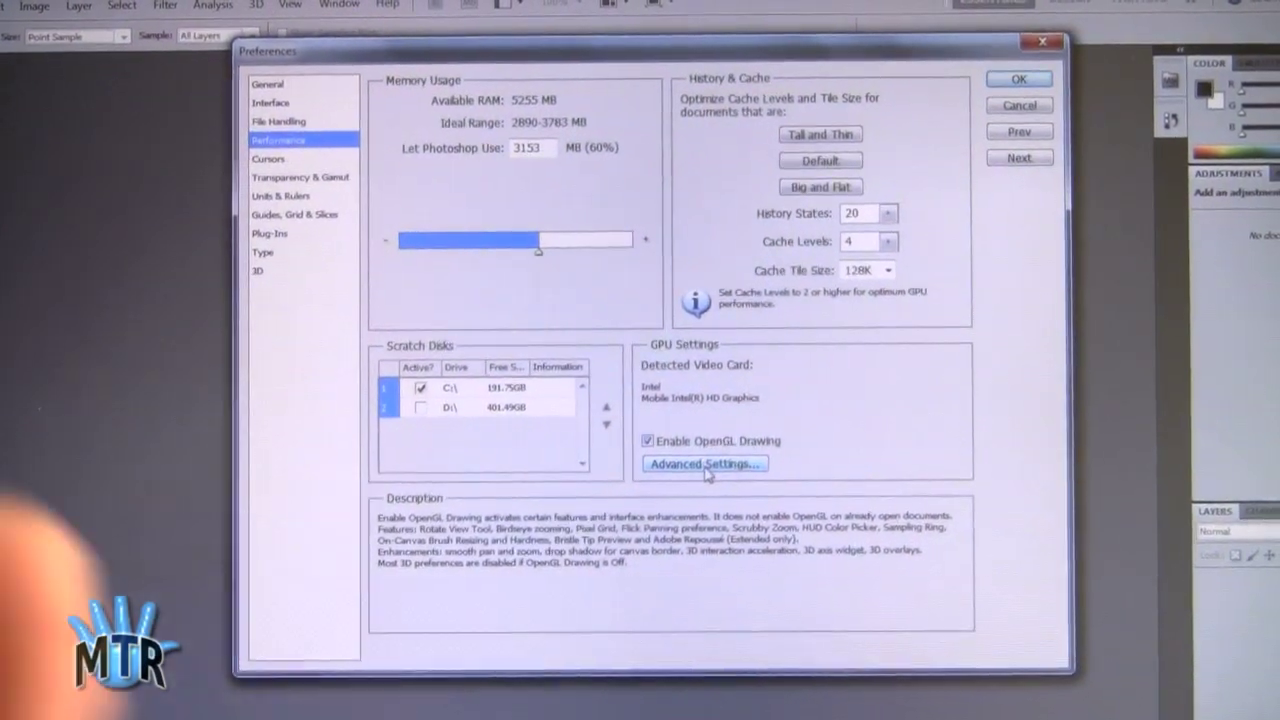
pyautogui.moveTo(704, 464)
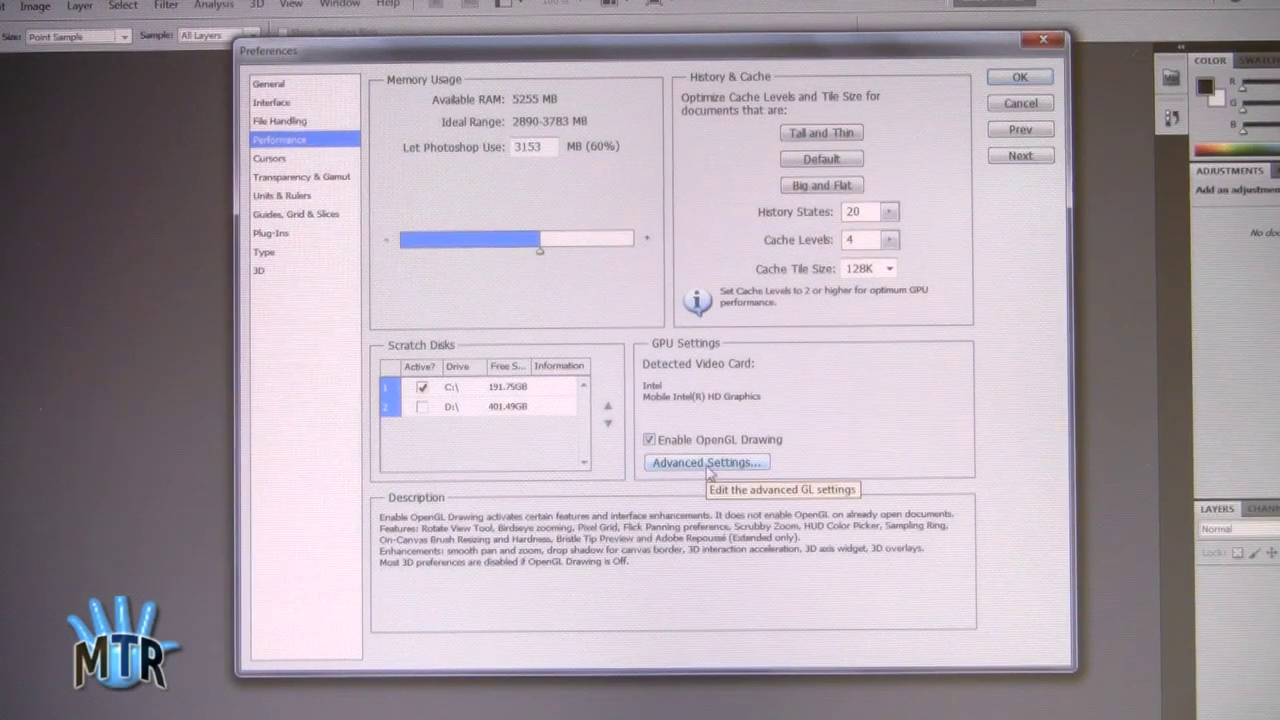
pyautogui.moveTo(708, 470)
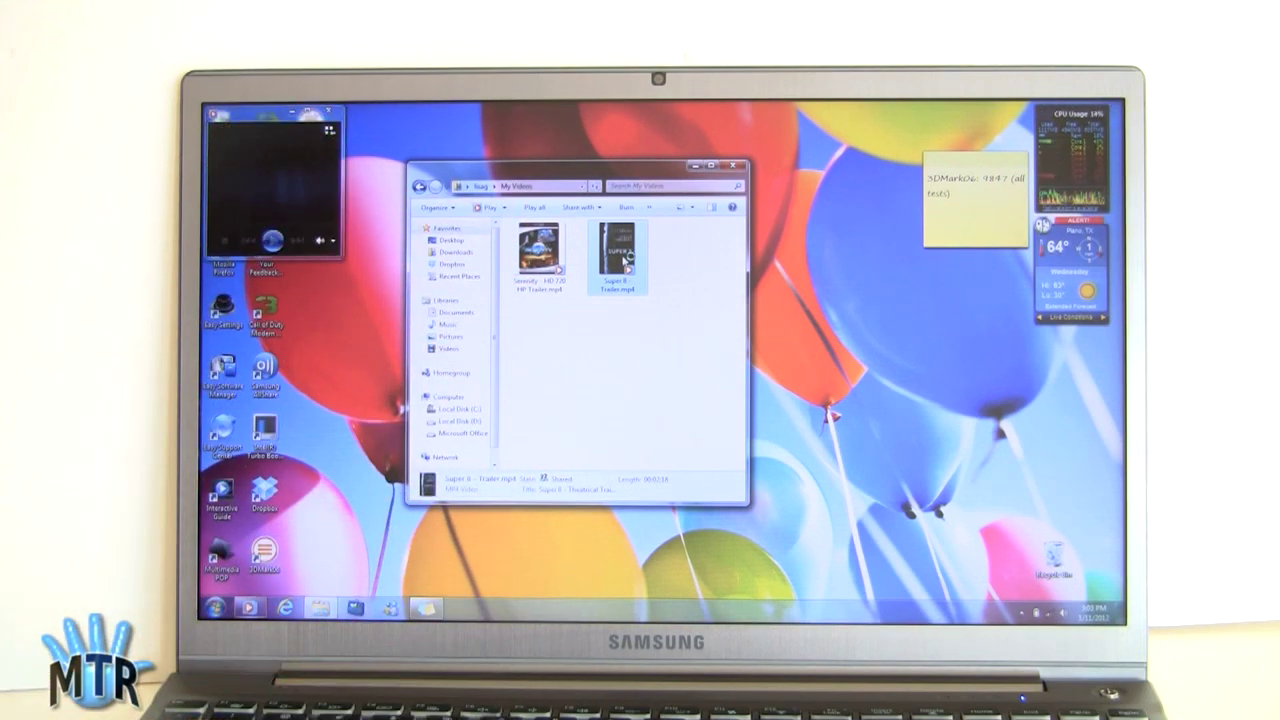
# Play the trailer .mp4 file from the My Videos folder
pyautogui.doubleClick(618, 250)
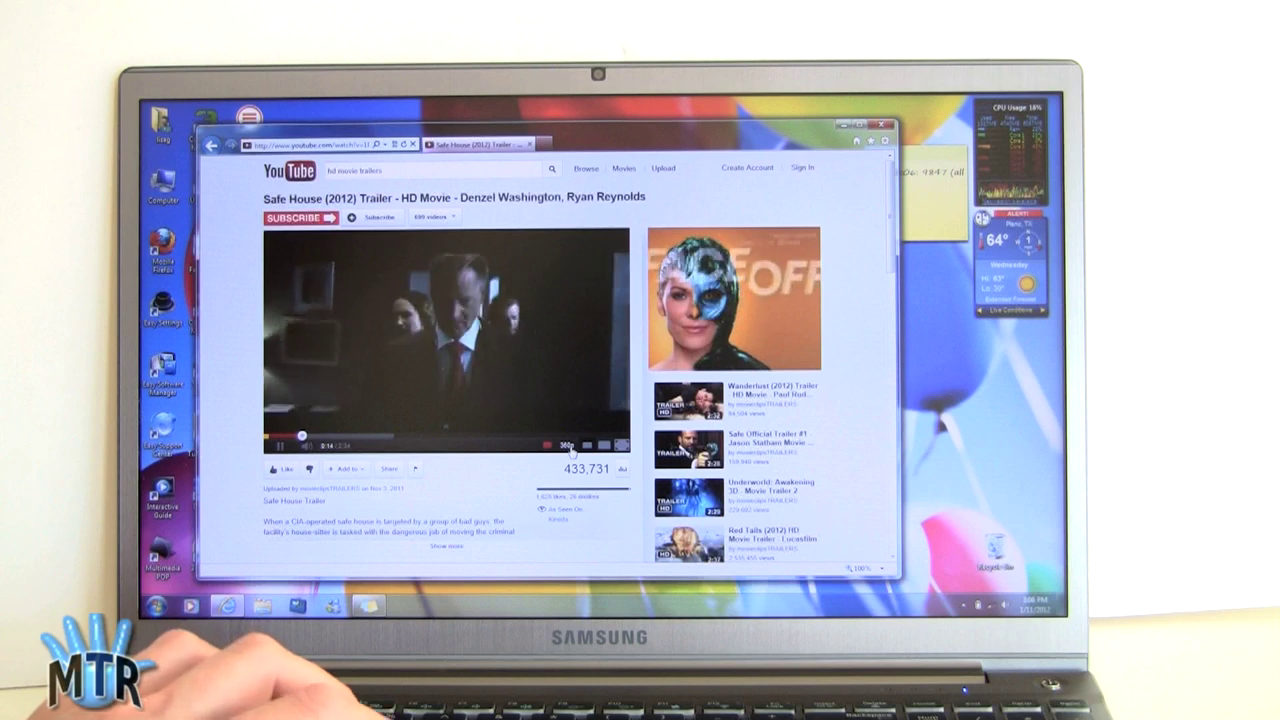
# Start the Safe House (2012) trailer on YouTube and expand it to full screen
pyautogui.click(568, 444)
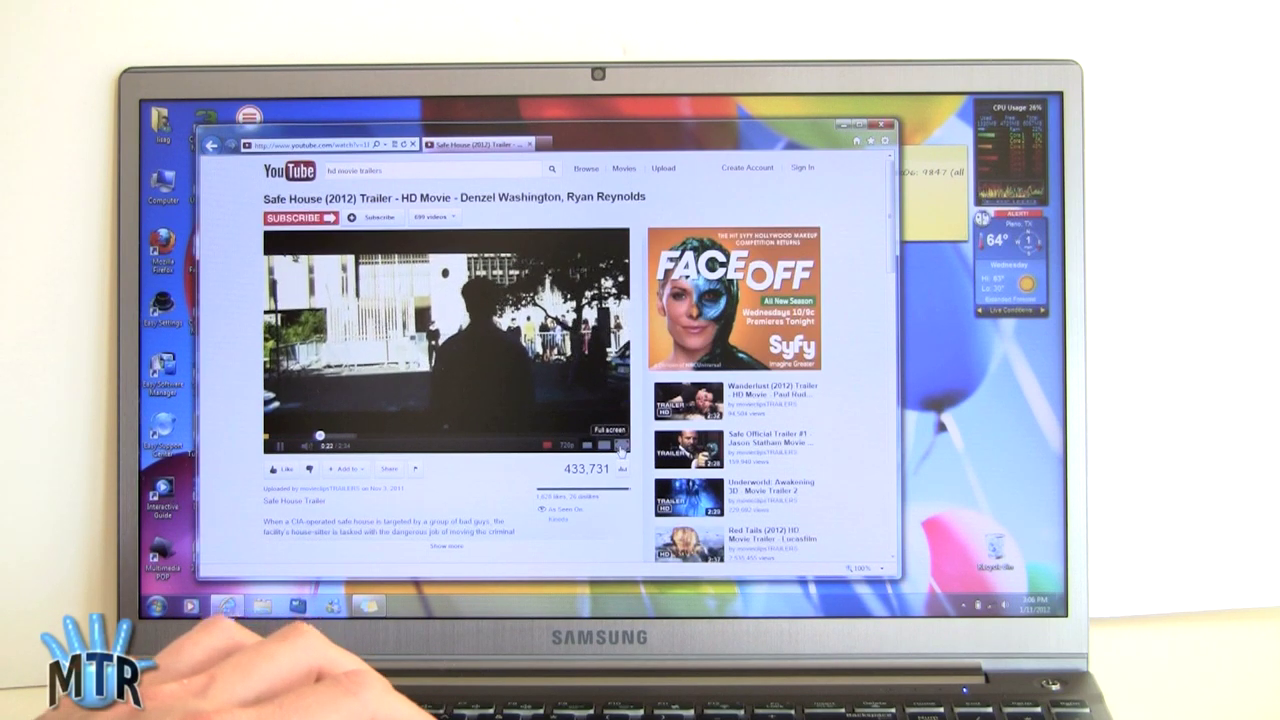
pyautogui.click(620, 444)
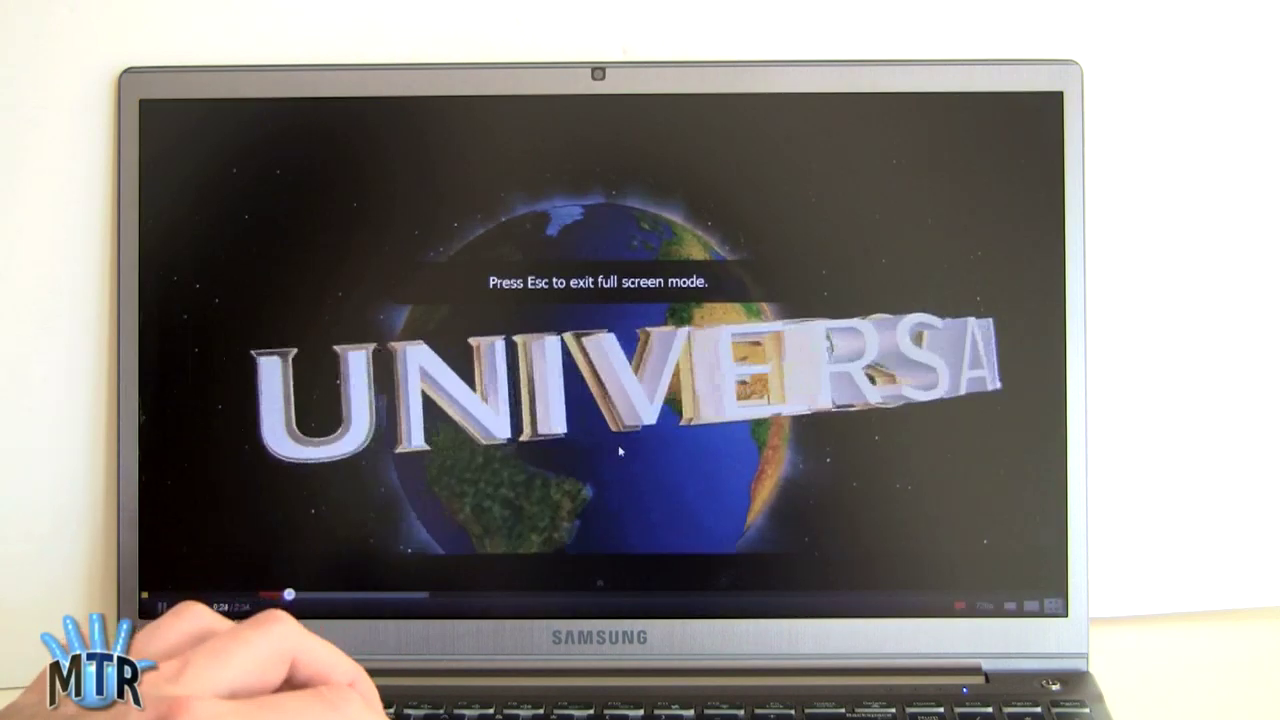